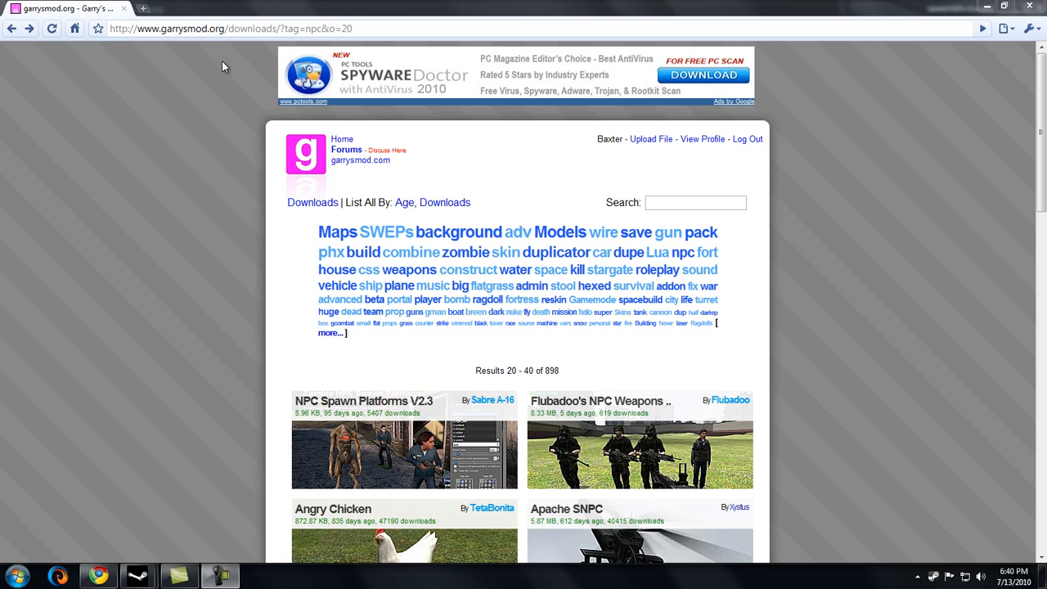
mouse_move(226, 121)
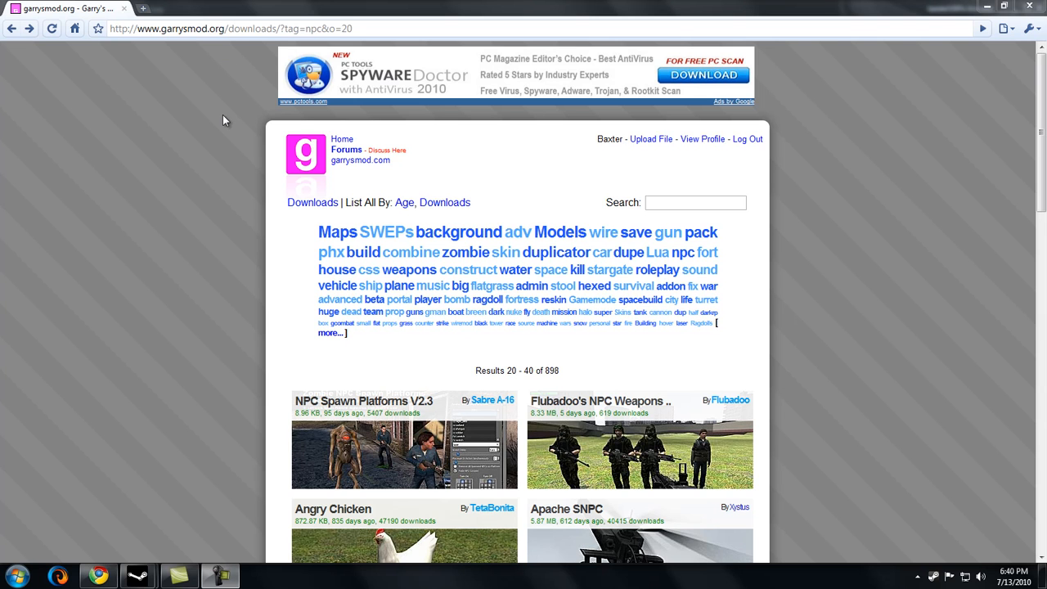
mouse_move(209, 199)
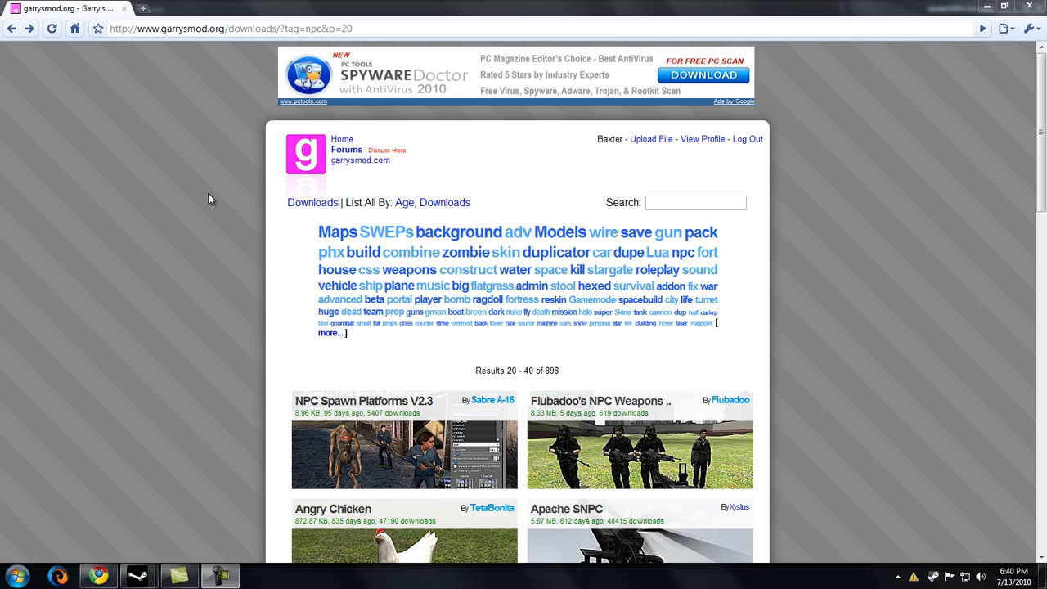
Step: Search the downloads for 'n' and open the NPC Spawn Platforms V2.3 page
click(693, 202)
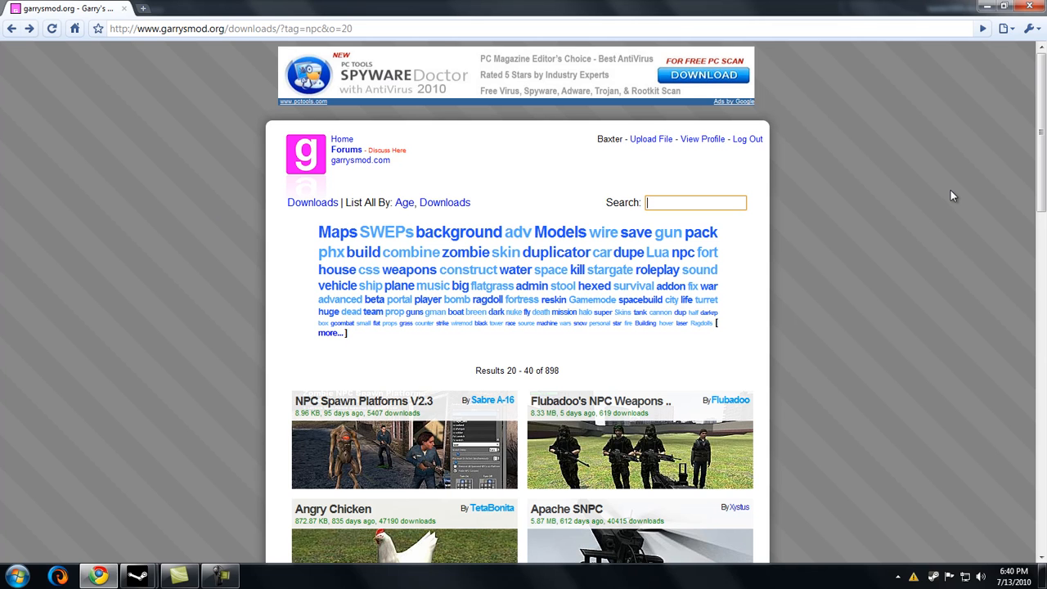
text(n)
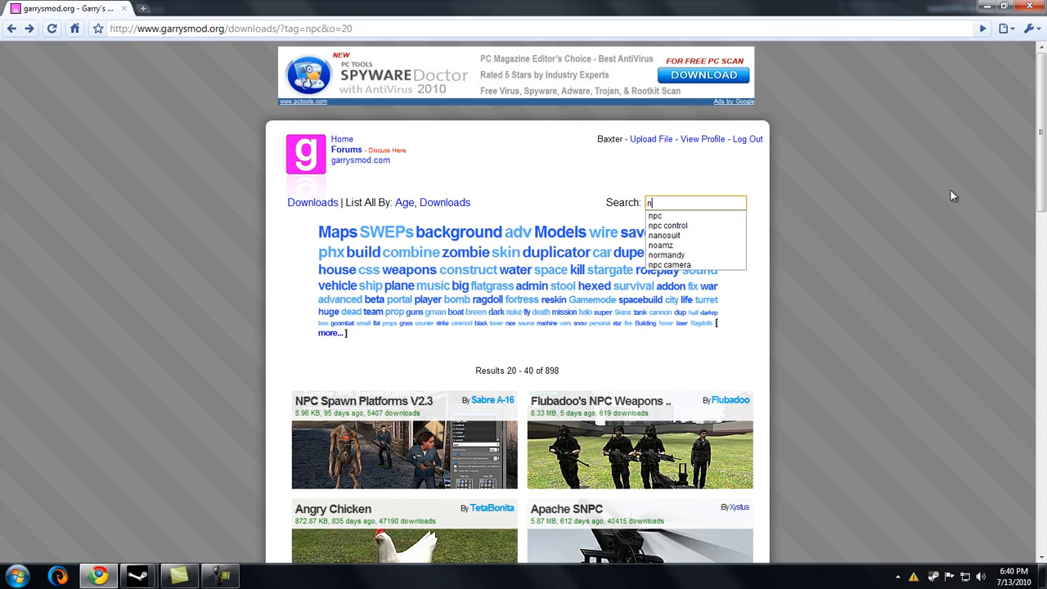
click(654, 216)
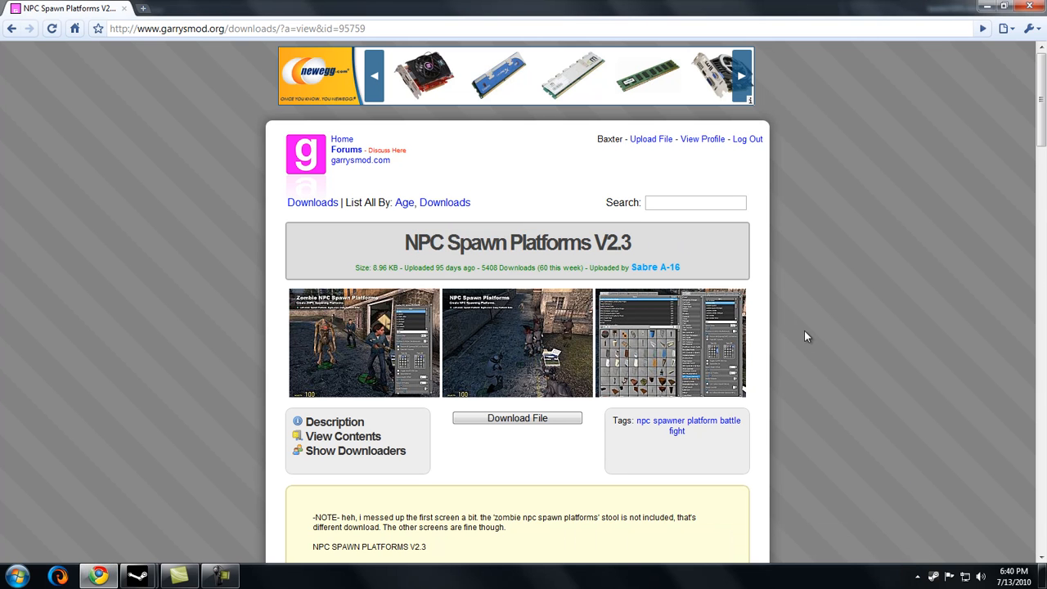
Step: Download the NPC Spawn Platforms V2.3 zip and open it from the downloads bar
scroll(down, 3)
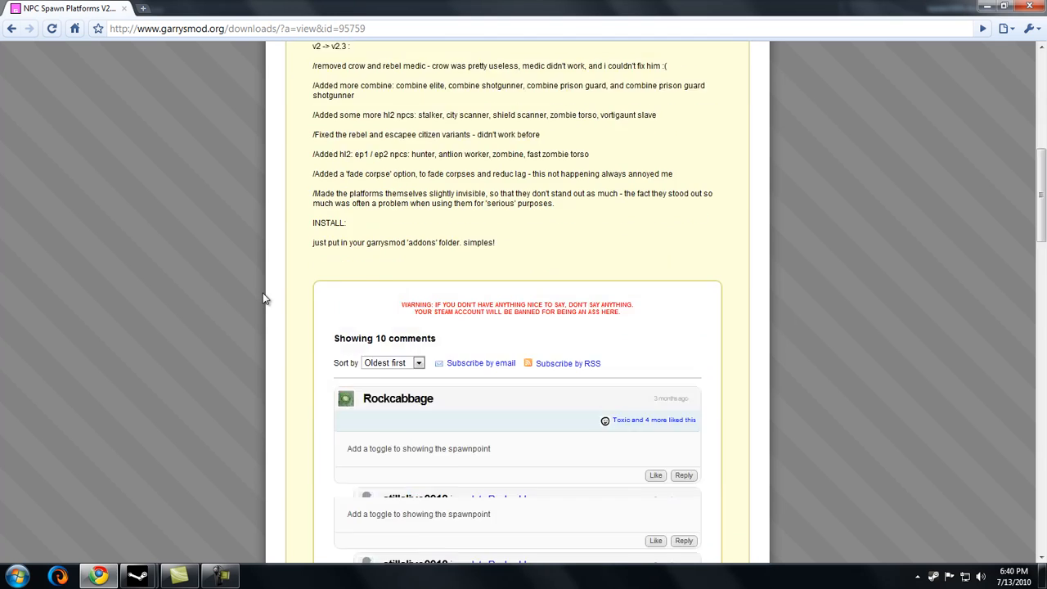
scroll(up, 3)
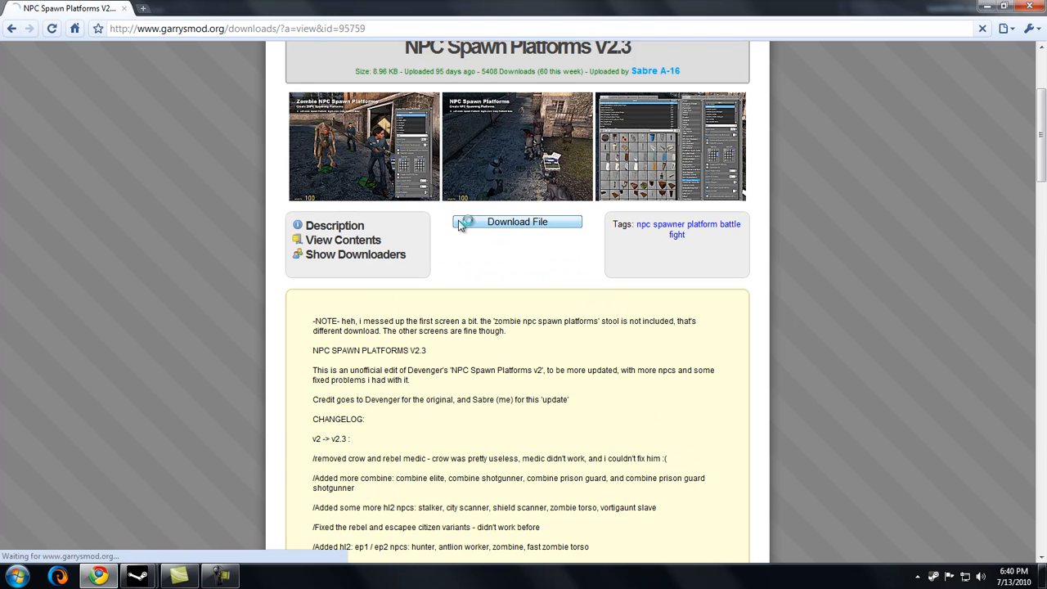
scroll(up, 3)
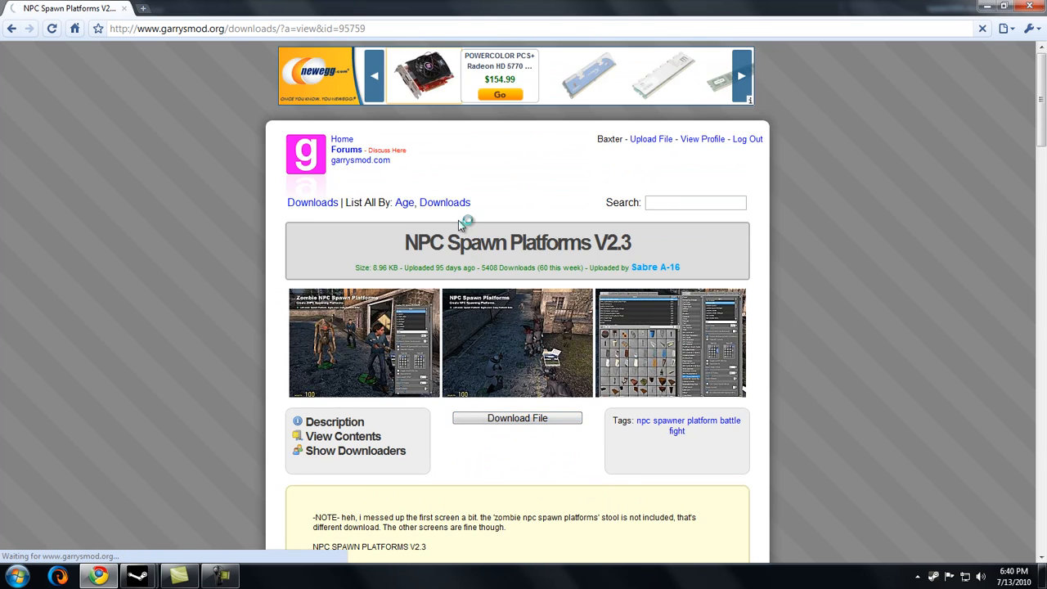
click(517, 419)
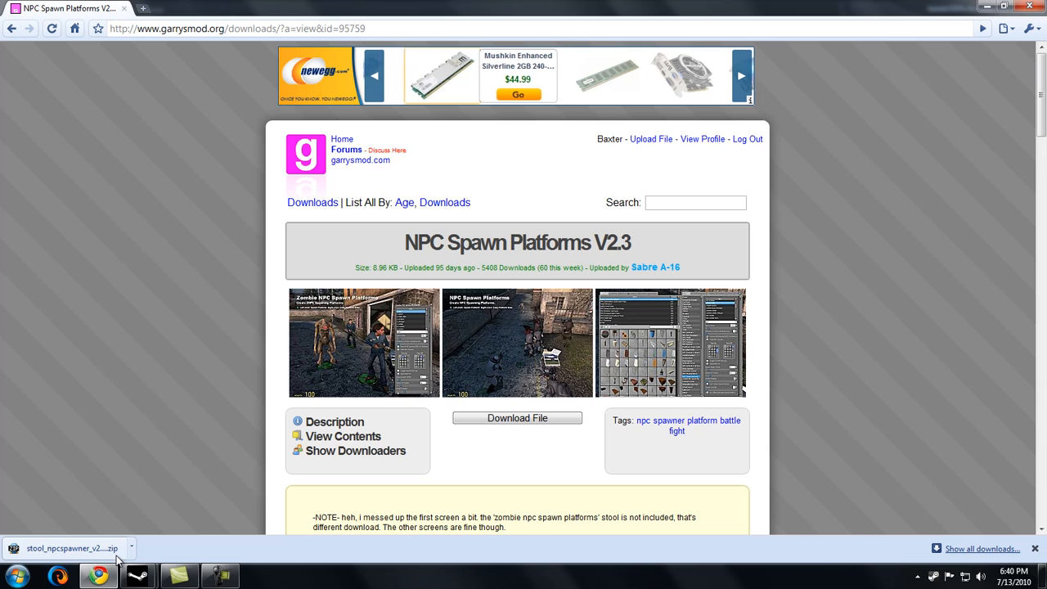
click(69, 547)
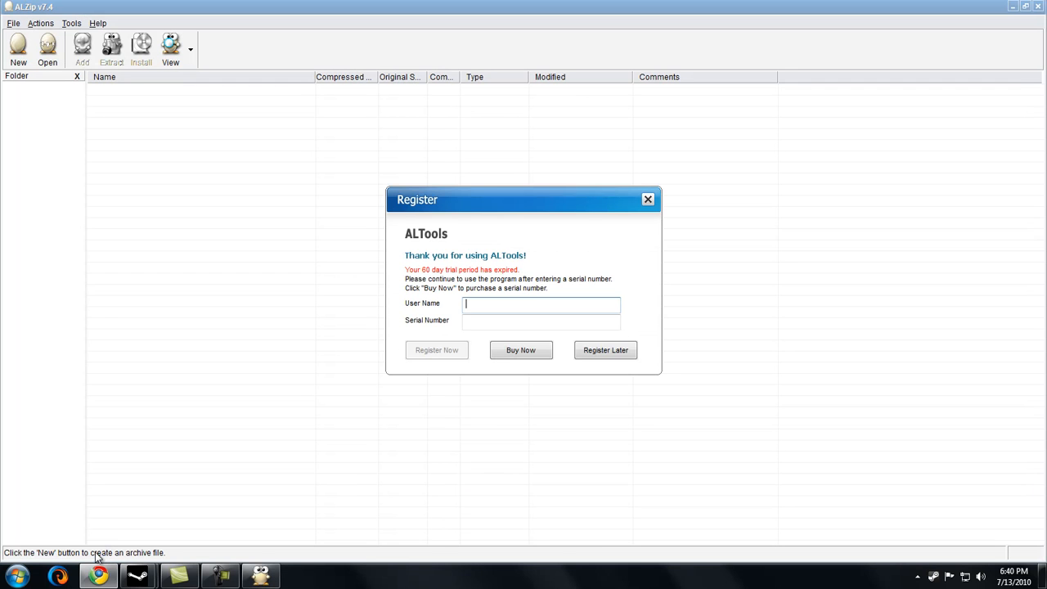
Step: Dismiss ALZip's registration reminder, enter stool_npcspawner_v2.3 and open info.txt in Notepad
click(605, 350)
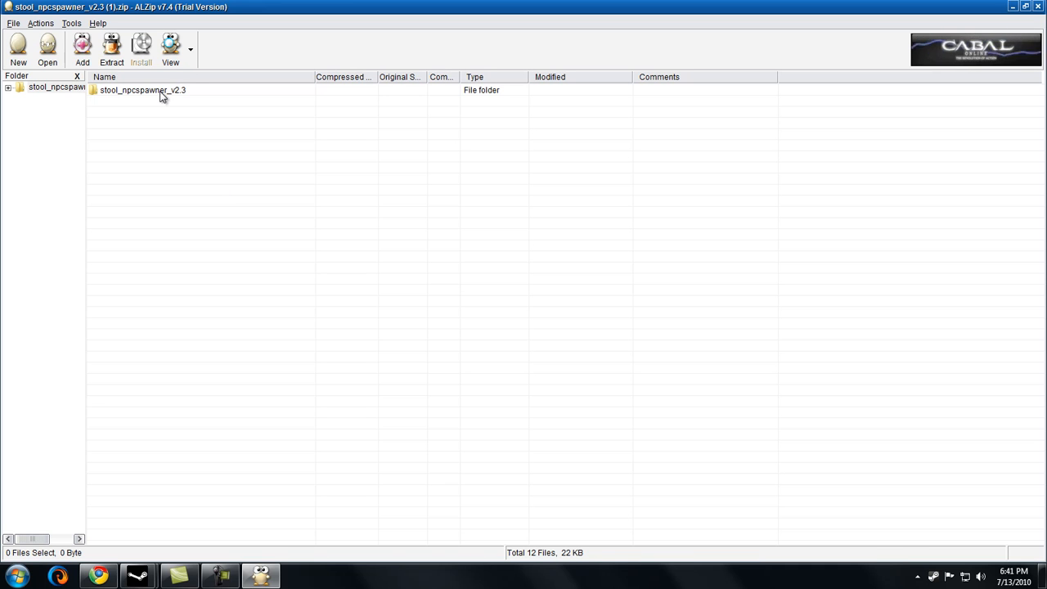
double_click(143, 90)
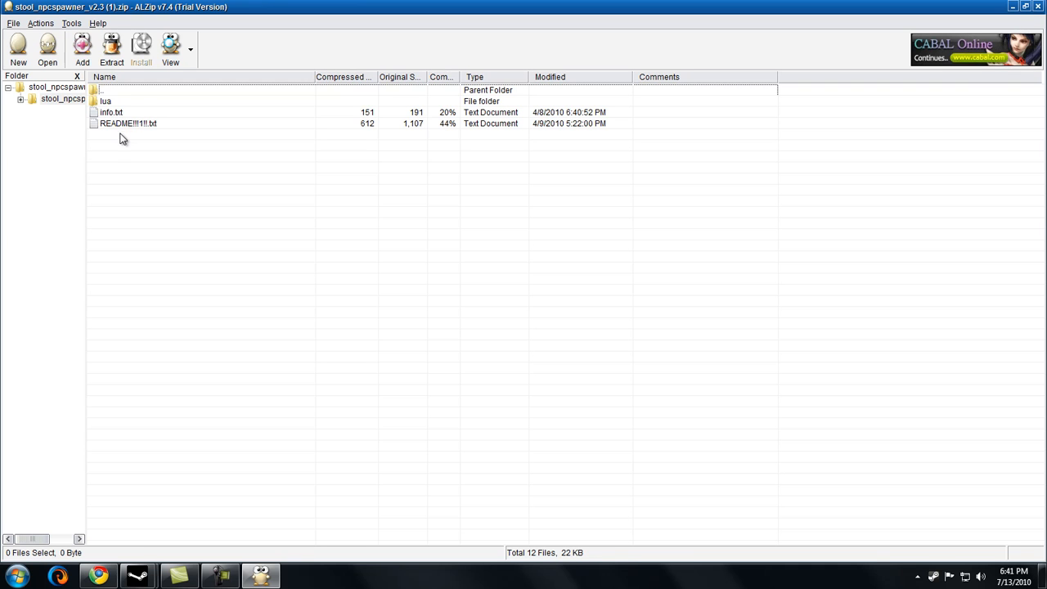
click(111, 112)
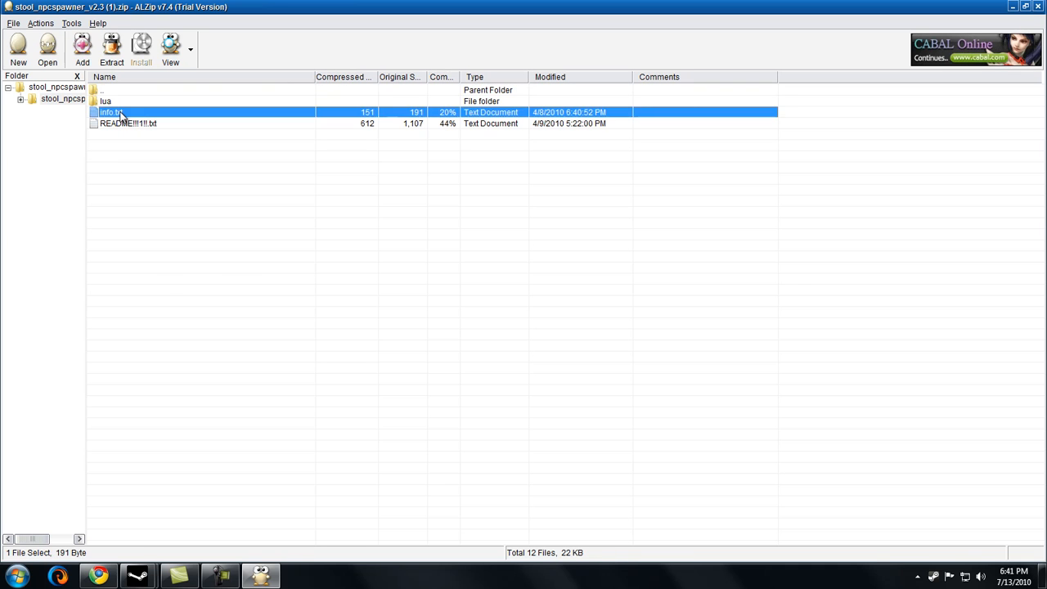
double_click(111, 112)
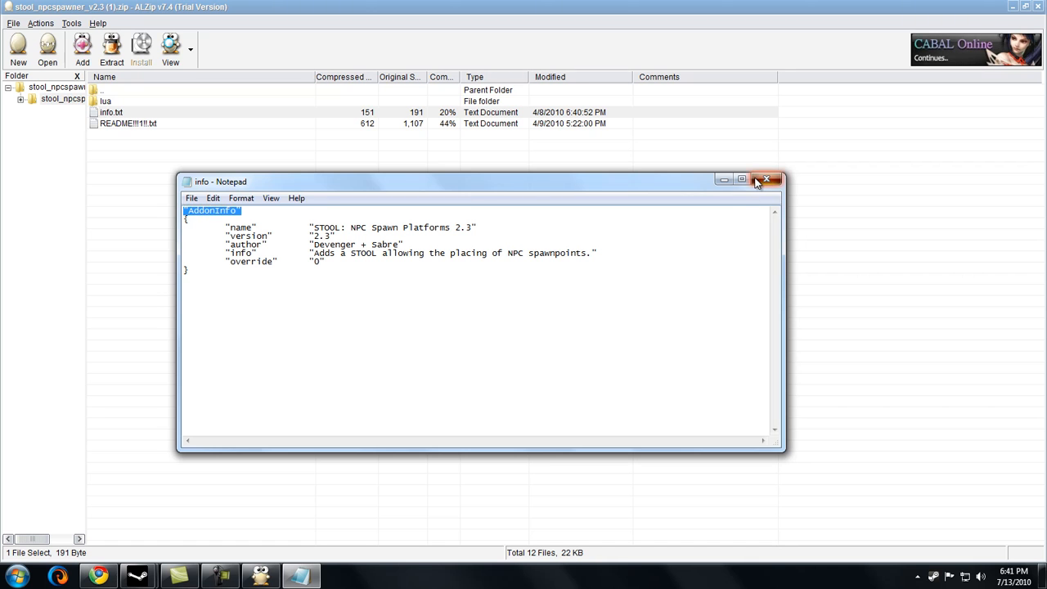
Step: Close info.txt, read the README's INSTALL section, then close it
click(766, 180)
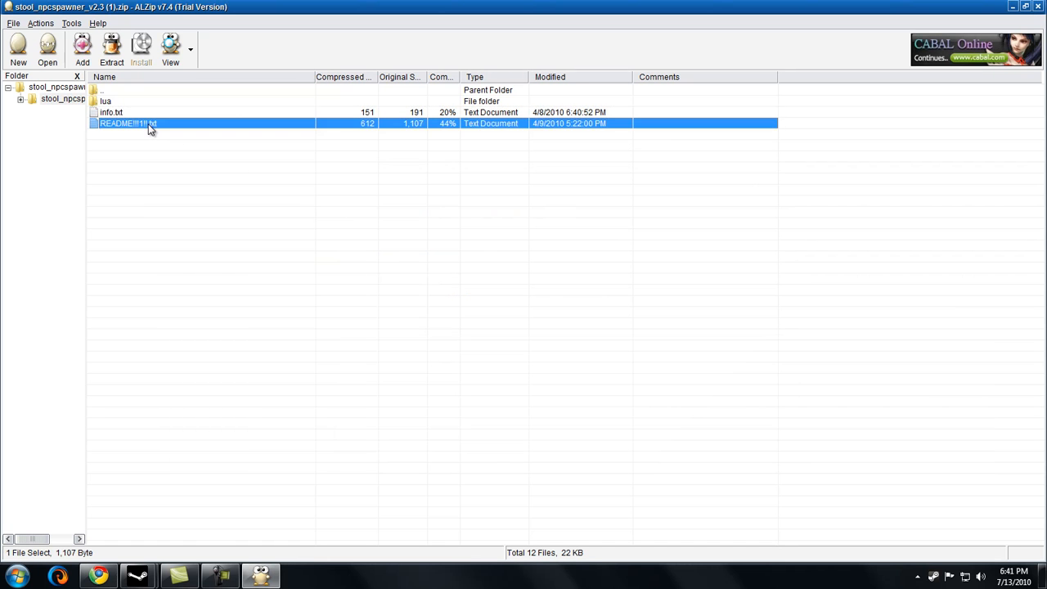
double_click(127, 123)
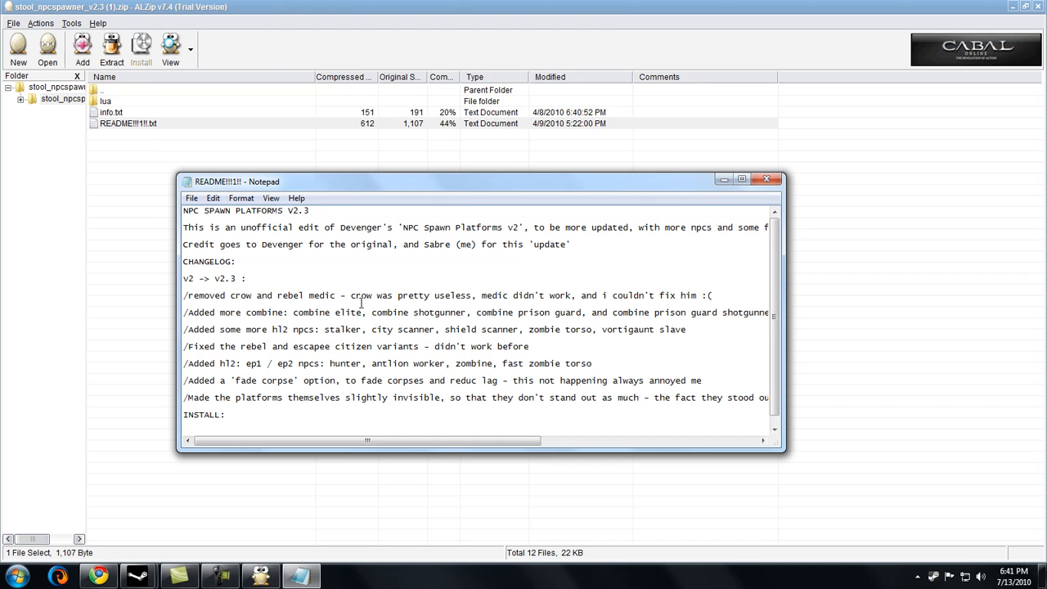
scroll(down, 3)
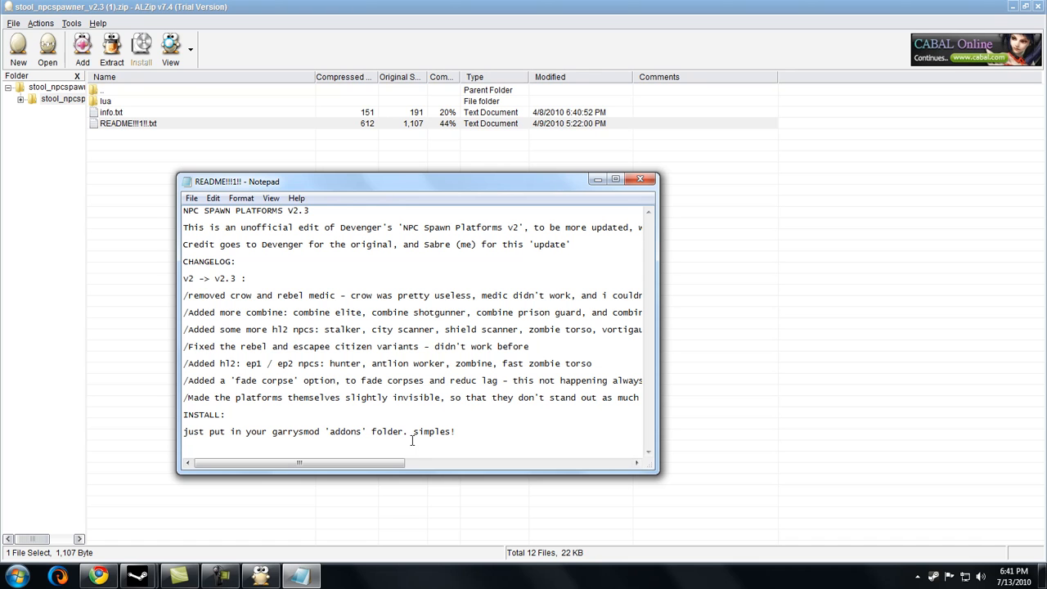
click(641, 180)
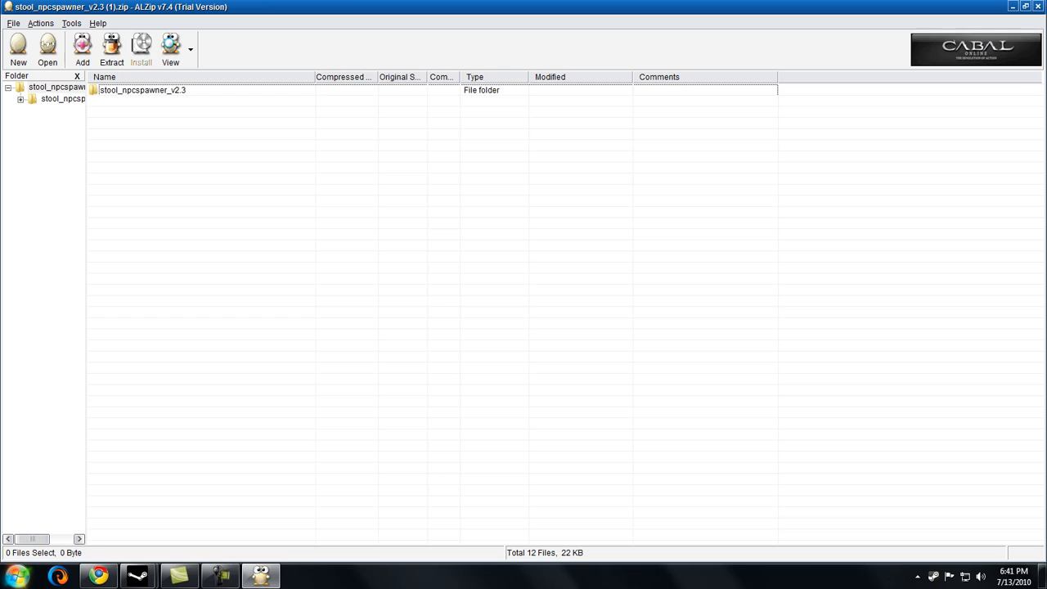
Step: Browse from Computer into OS (C:) > Program Files > Steam > steamapps
click(15, 576)
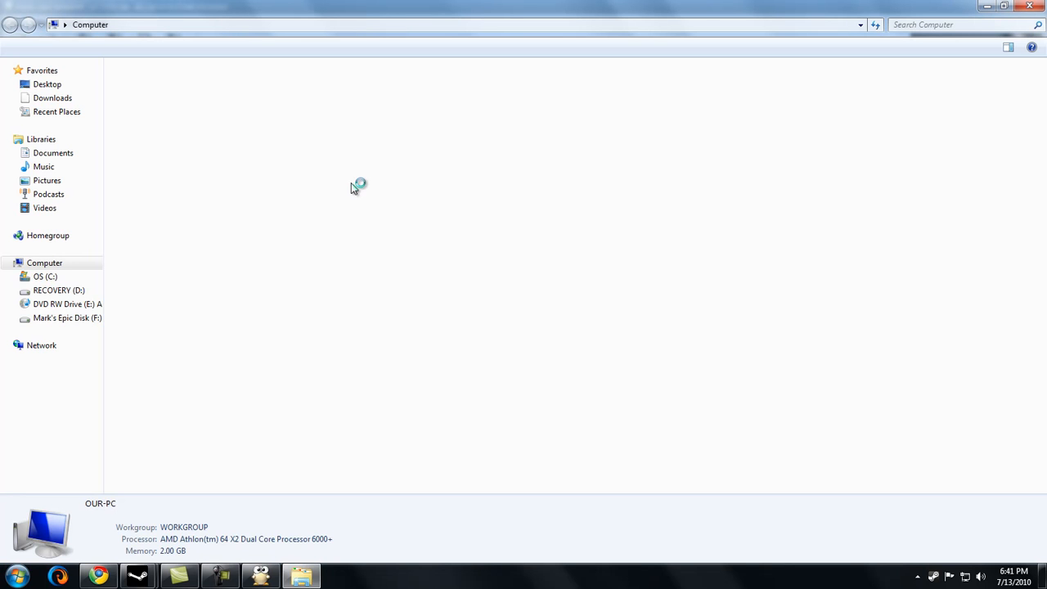
double_click(45, 274)
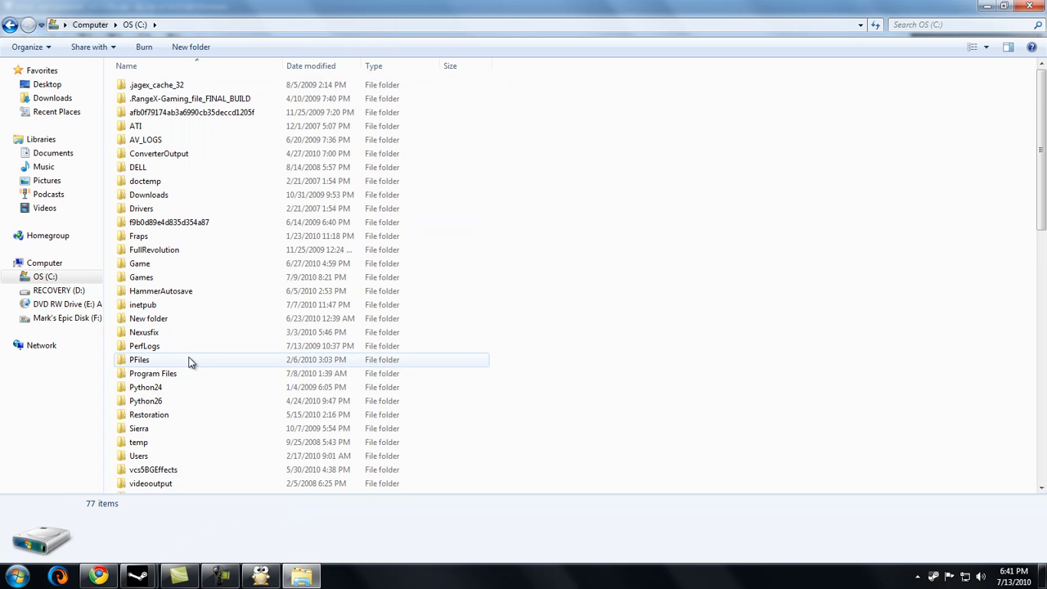
double_click(152, 373)
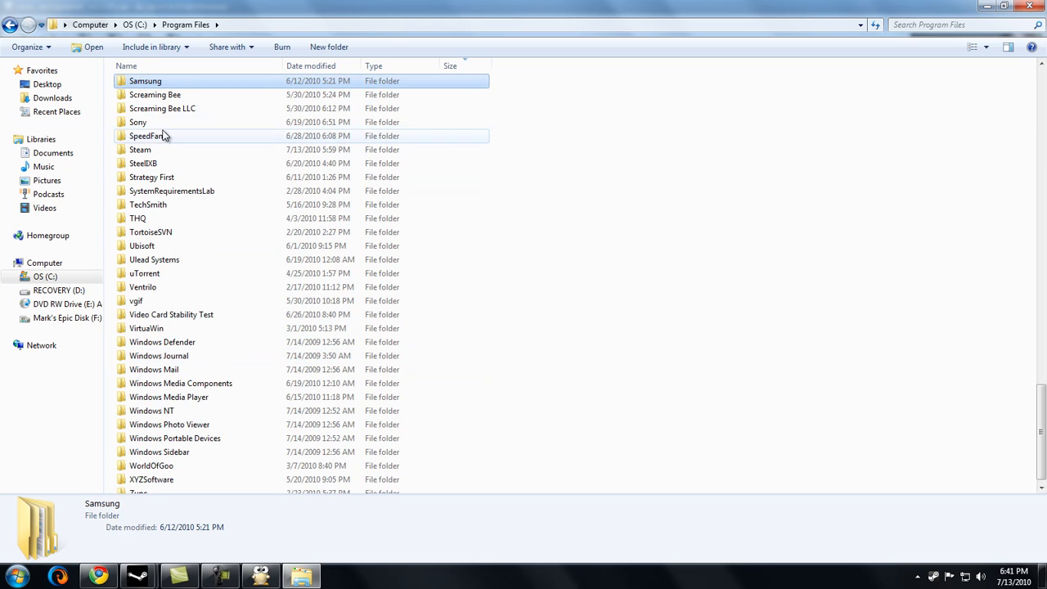
double_click(141, 149)
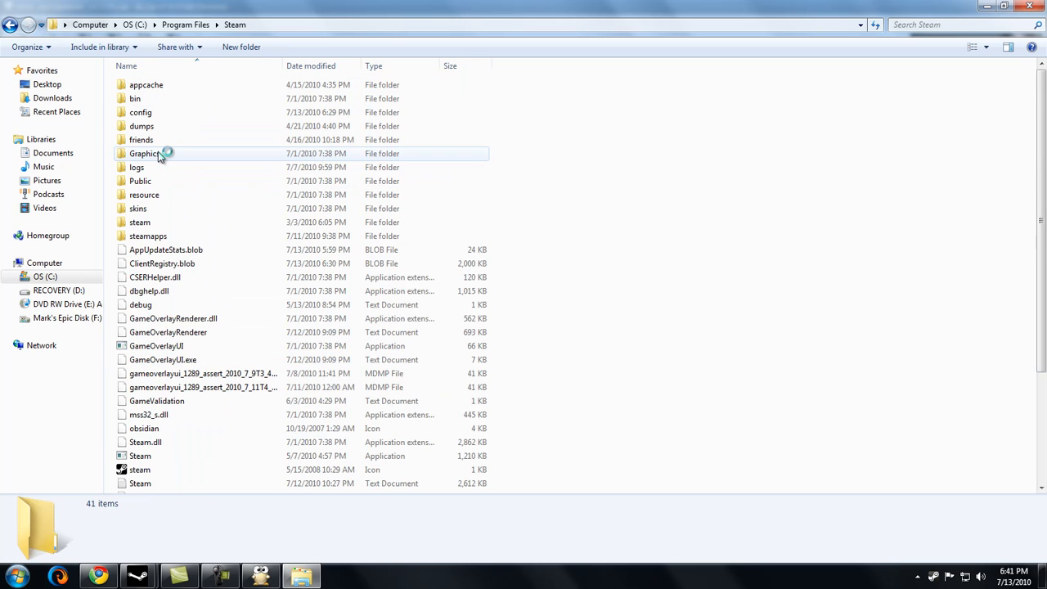
double_click(147, 236)
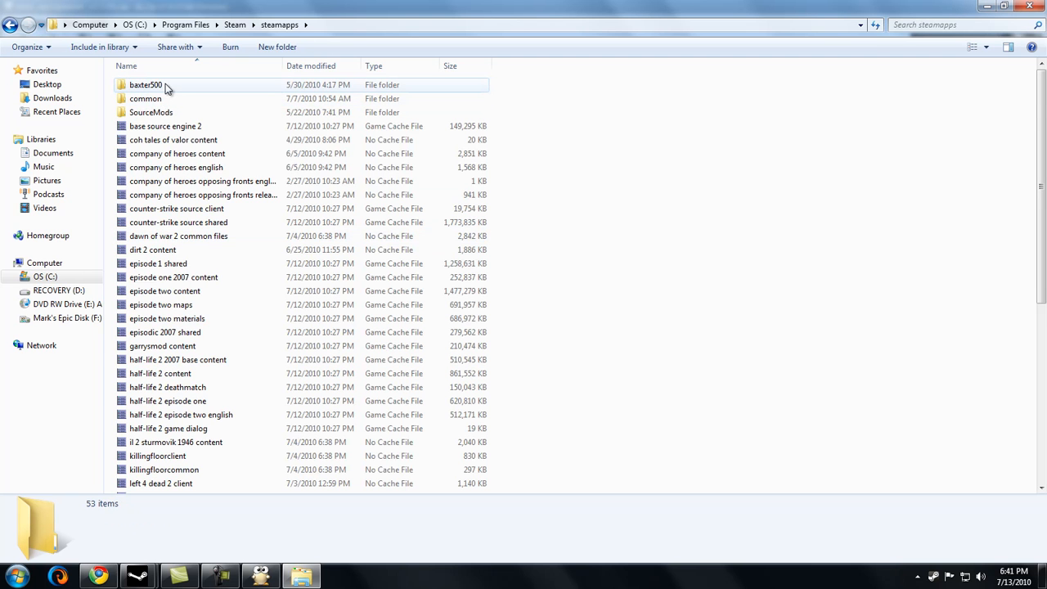
Step: Continue into the baxter500 account folder and its nested garrysmod\garrysmod folder
double_click(146, 86)
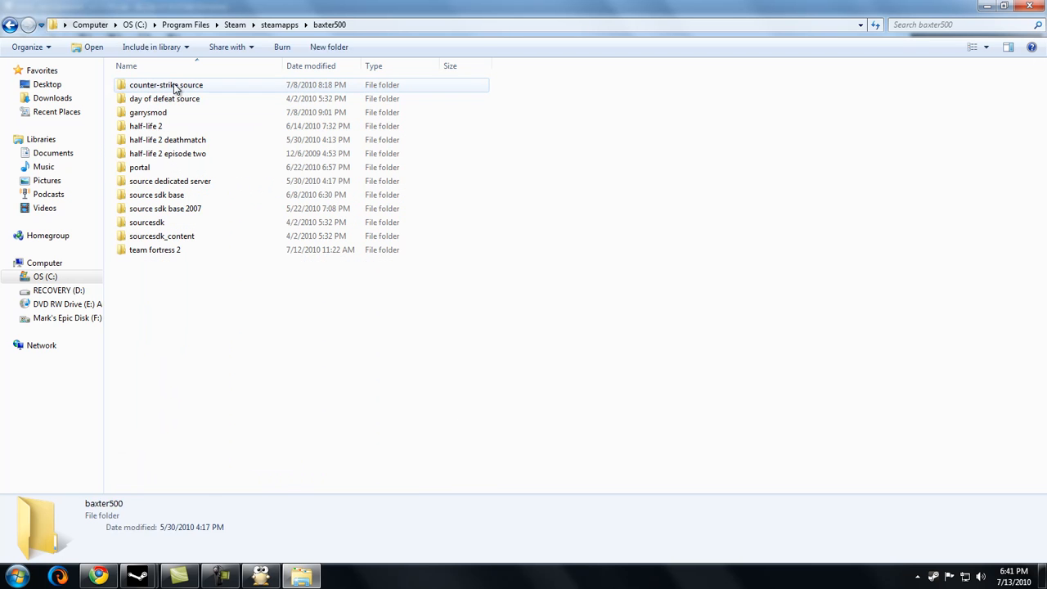
double_click(147, 98)
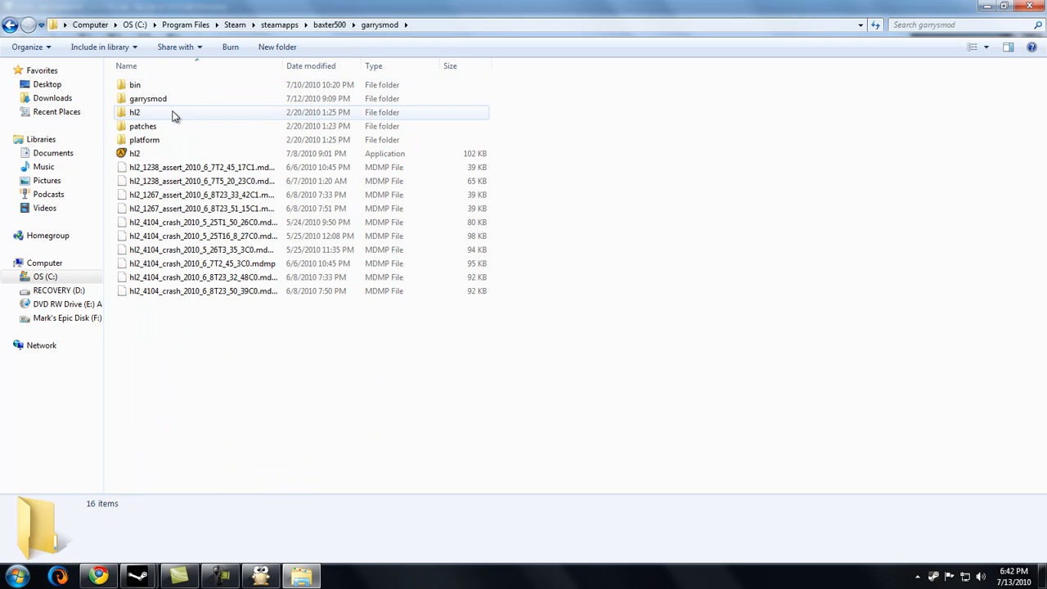
double_click(147, 98)
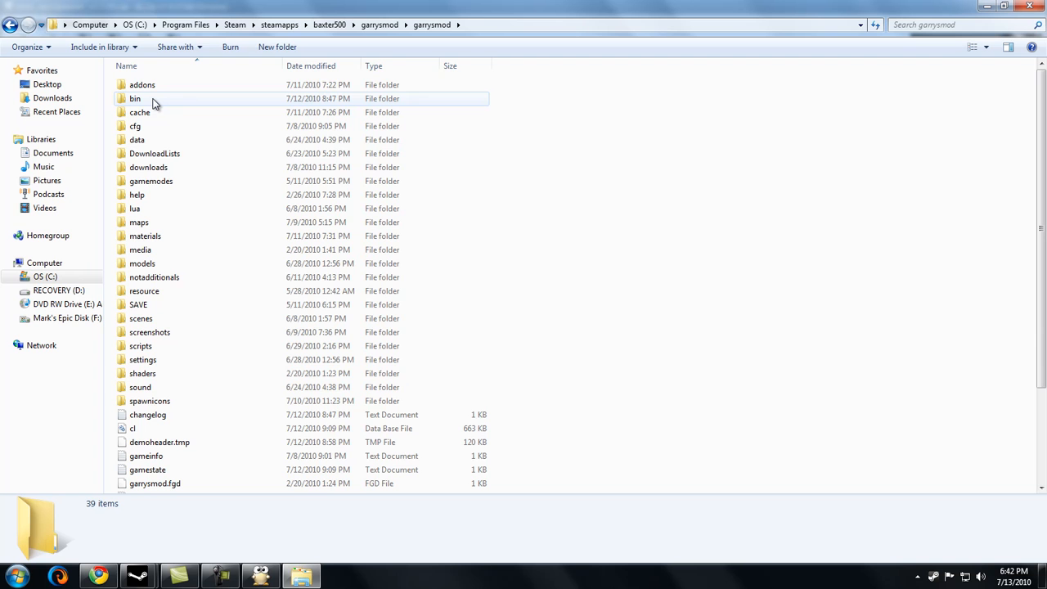
Step: Open the addons folder listing the stool_npcspawner_v2.3 addon
double_click(142, 85)
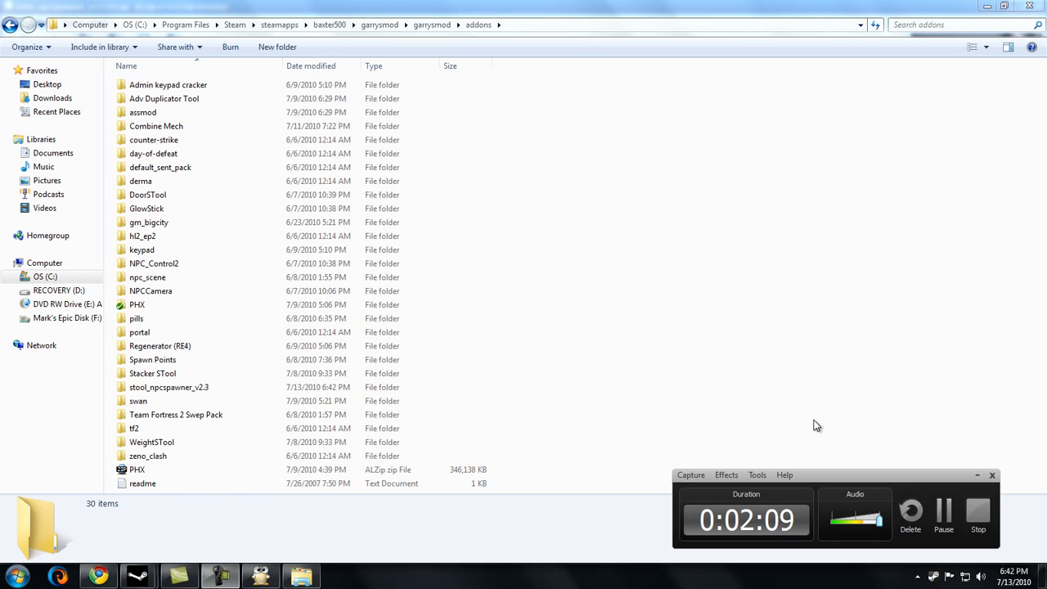
mouse_move(978, 494)
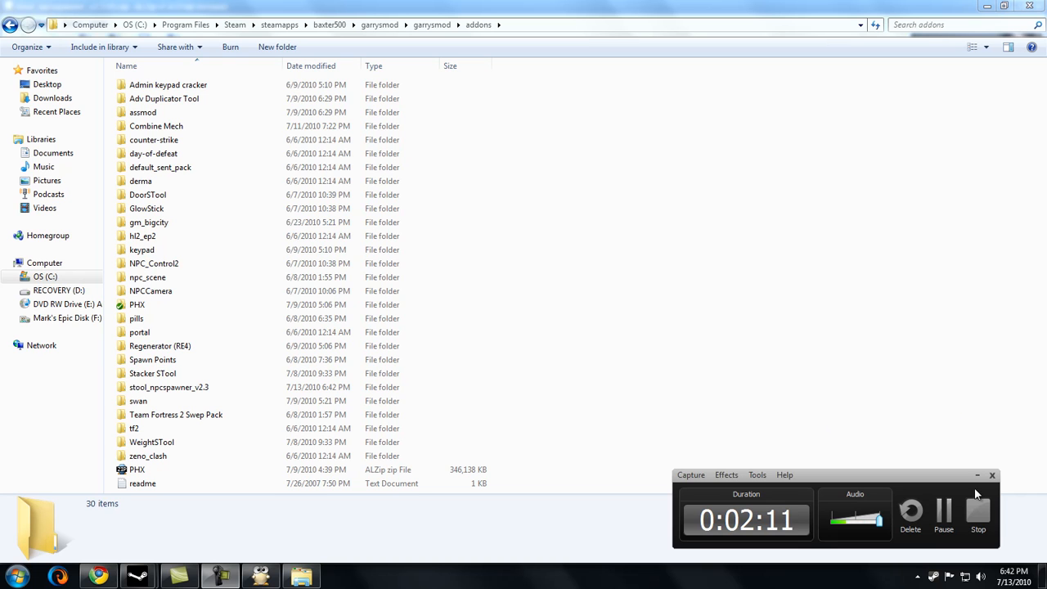